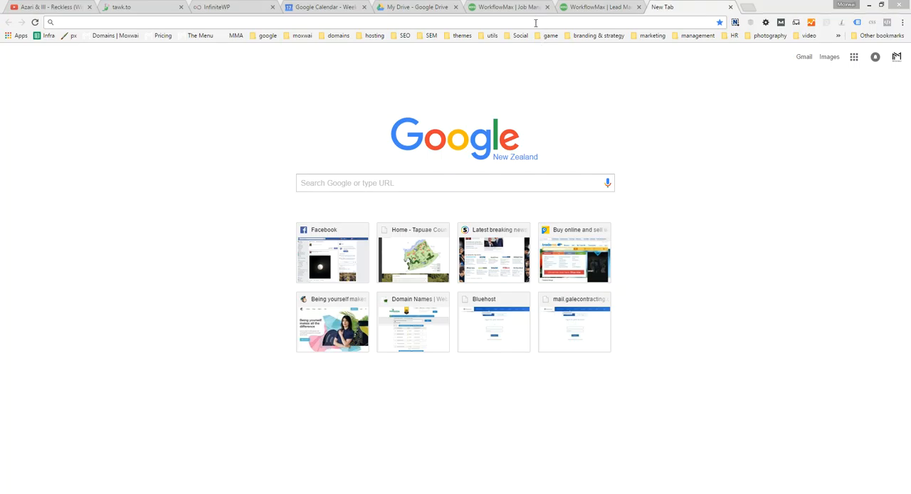
Search Google for "square video compressor" in a new Chrome tab.
{"action": "type", "text": "square v"}
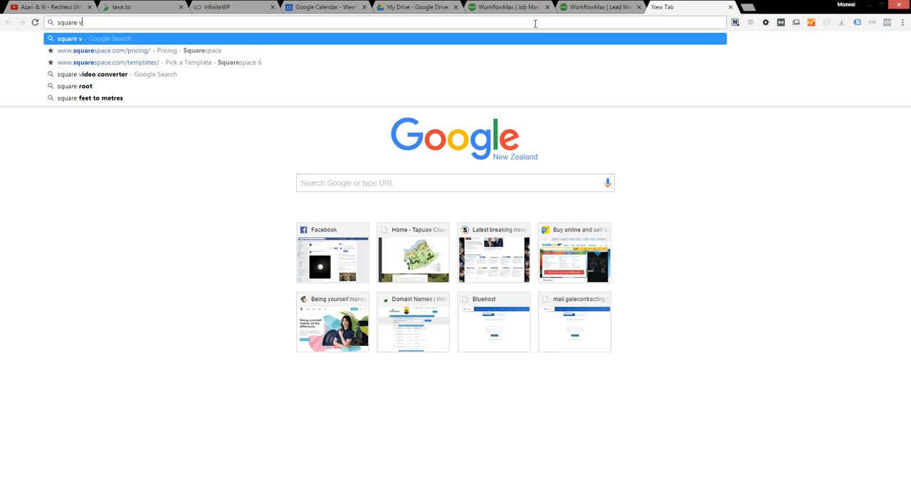
{"action": "type", "text": "ideo compressor"}
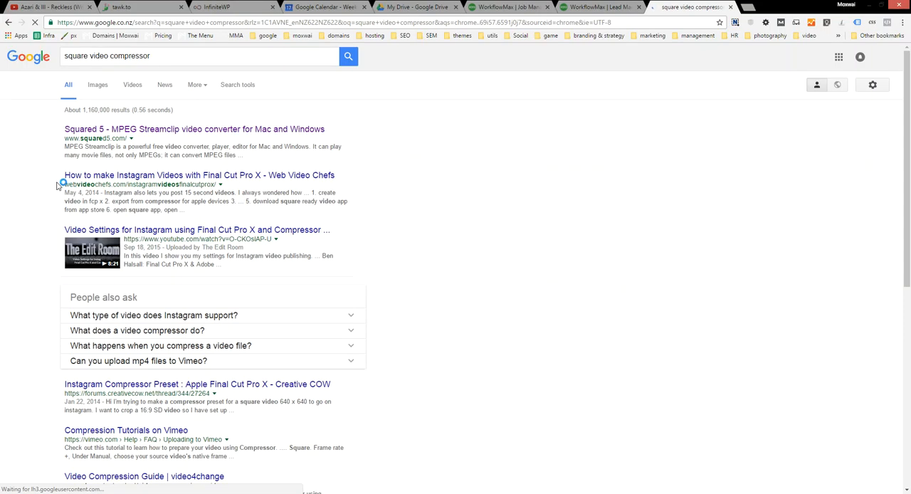
{"action": "mouse_move", "coordinate": [139, 138]}
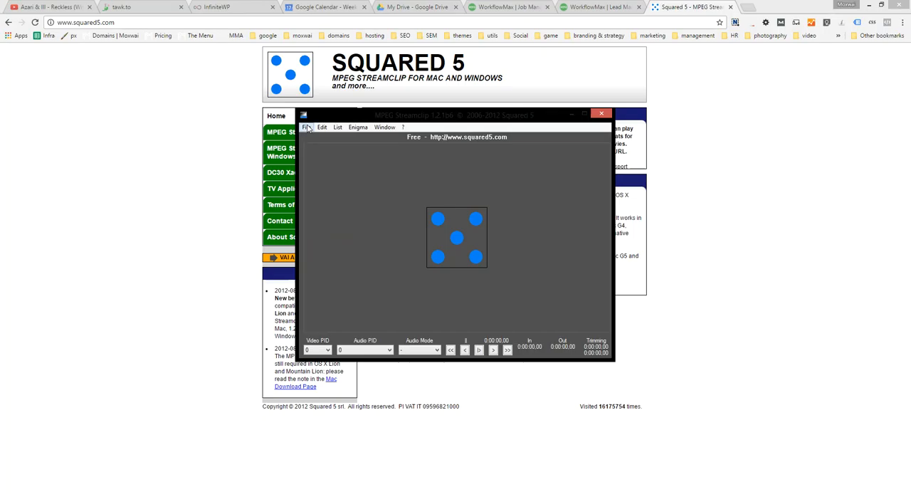
Load GOPR0072.MP4 from Videos > 2016 - heliboarding into the converter.
{"action": "left_click", "coordinate": [307, 126]}
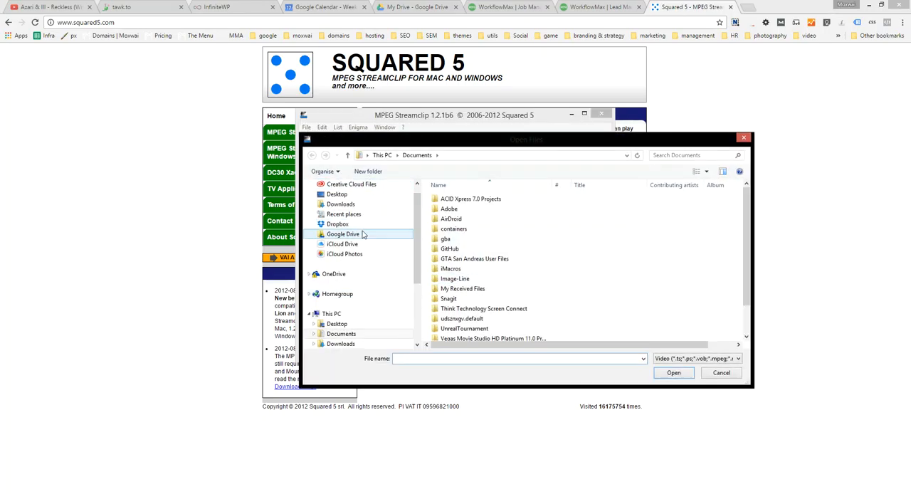
{"action": "left_click", "coordinate": [342, 233]}
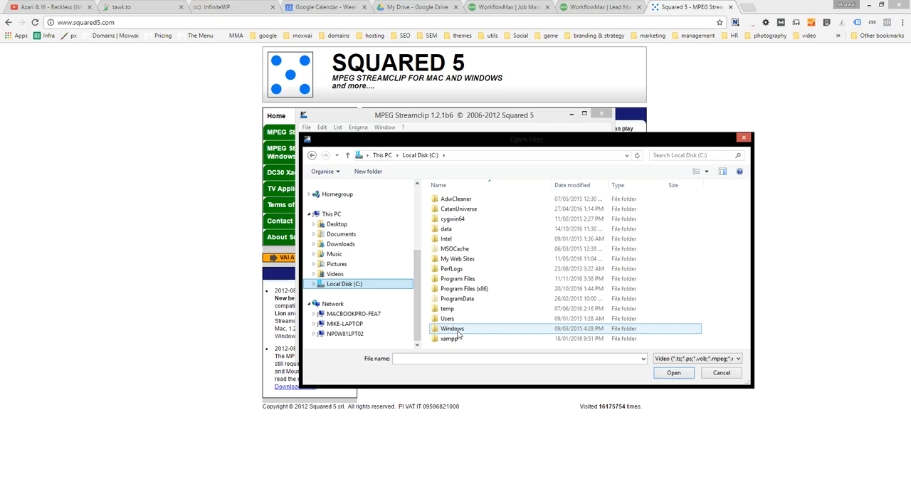
{"action": "double_click", "coordinate": [444, 227]}
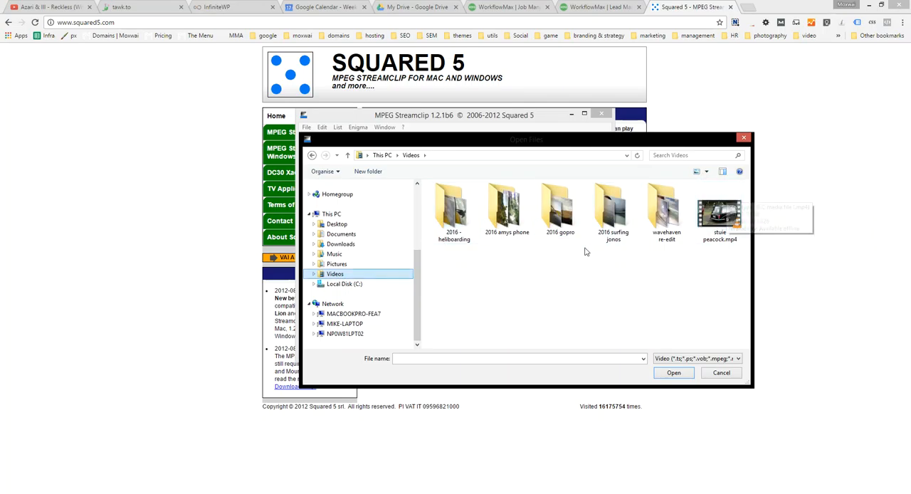
{"action": "left_click", "coordinate": [453, 211]}
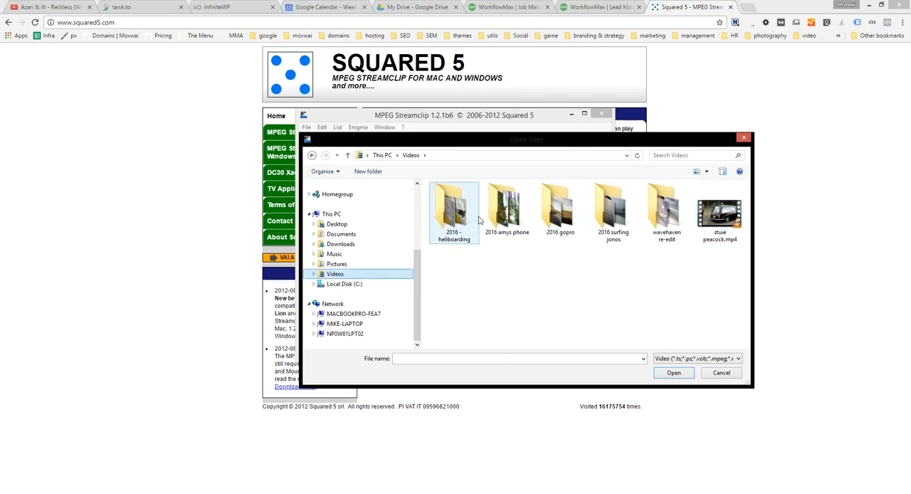
{"action": "double_click", "coordinate": [453, 206]}
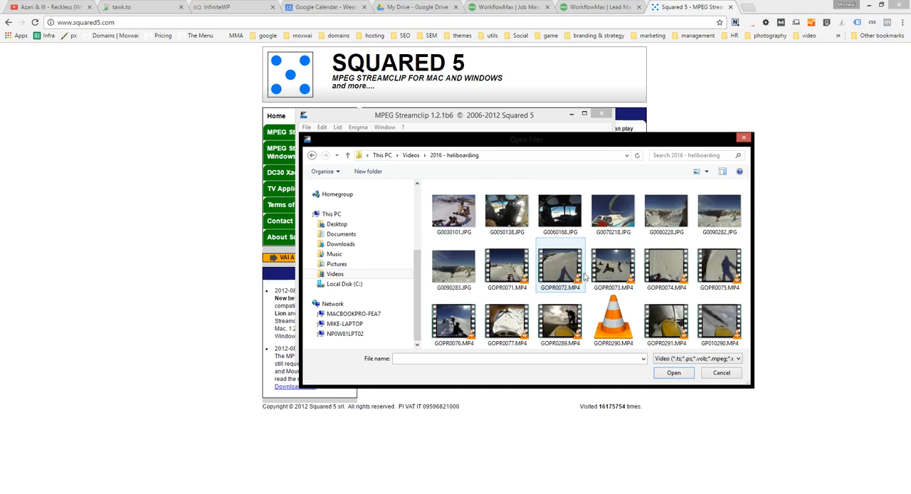
{"action": "left_click", "coordinate": [560, 264]}
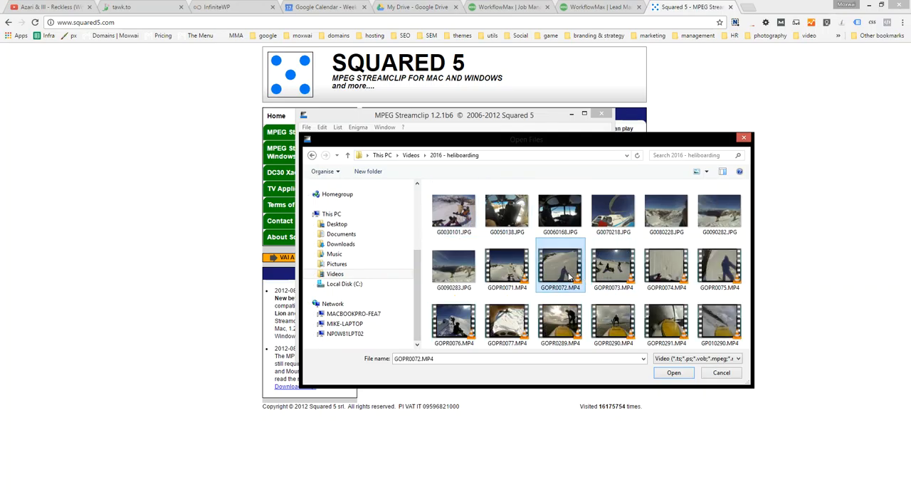
{"action": "left_click", "coordinate": [673, 372]}
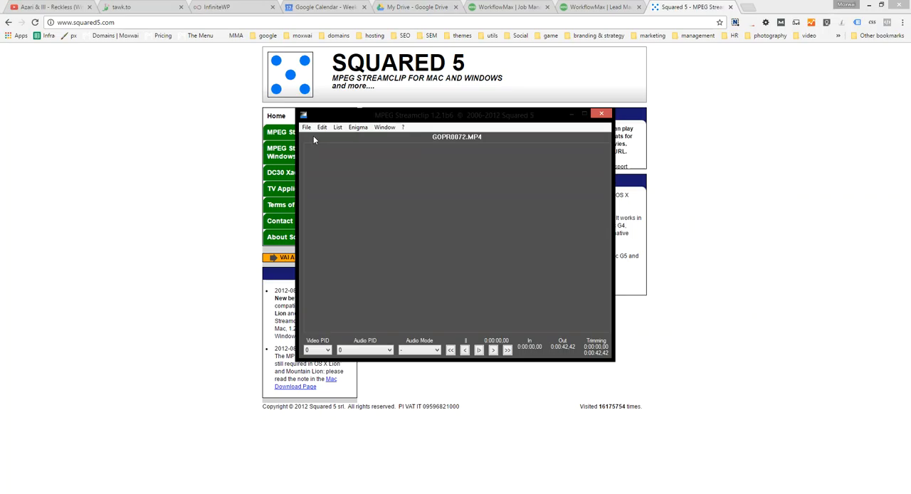
Start an MPEG-4 export of the loaded clip from the File menu.
{"action": "left_click", "coordinate": [306, 127]}
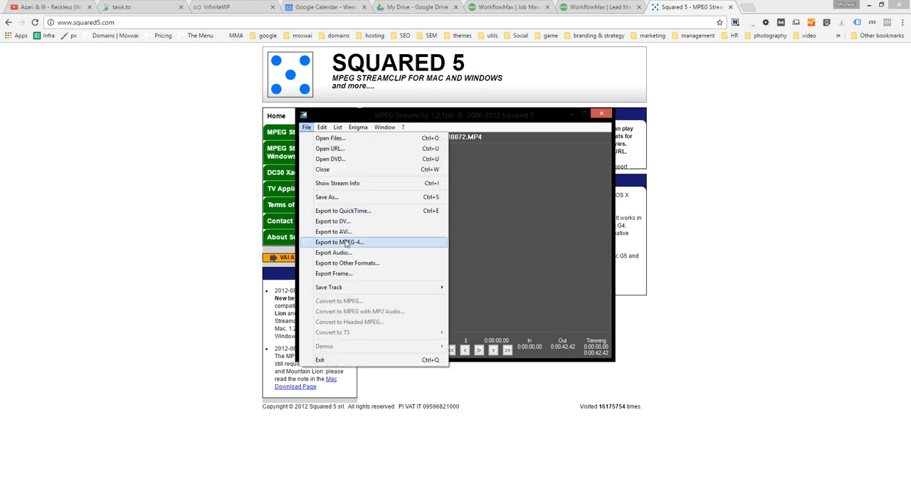
{"action": "left_click", "coordinate": [338, 241]}
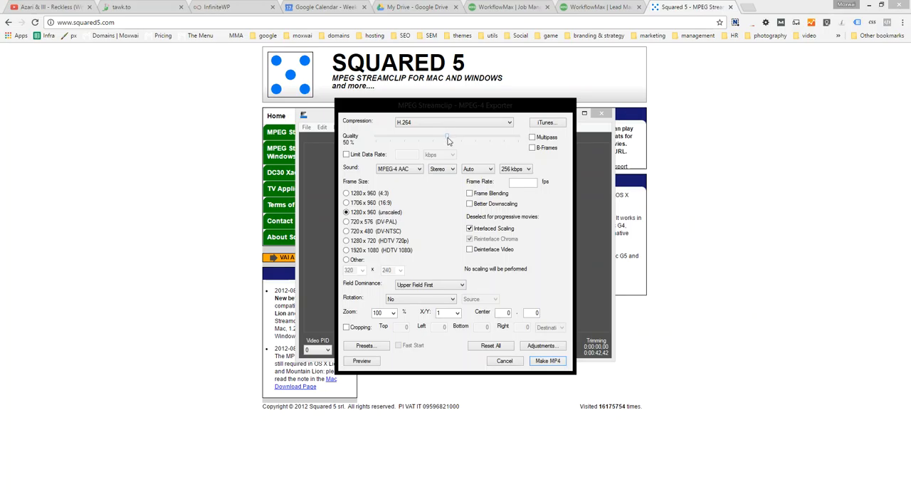
Set export quality to 30%, frame size 1280 x 720 (HDTV 720p) and audio bitrate 48 kbps.
{"action": "left_click_drag", "start_coordinate": [447, 138], "coordinate": [418, 138]}
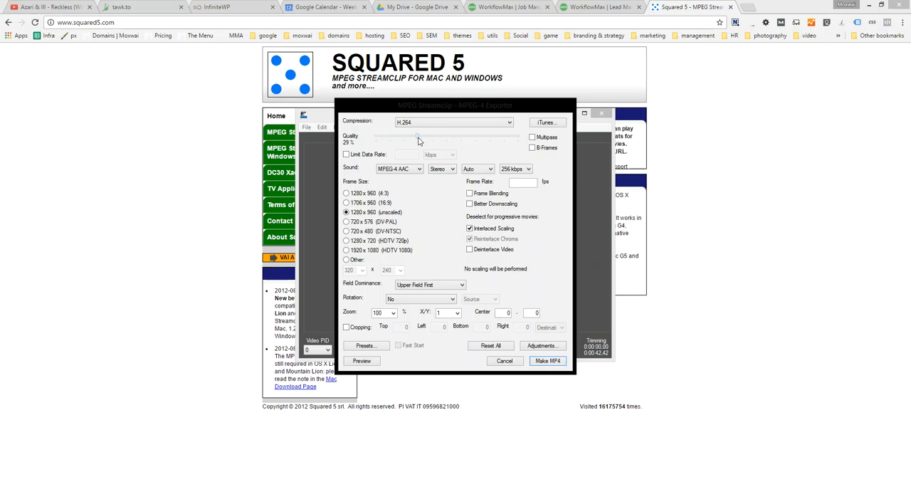
{"action": "left_click_drag", "start_coordinate": [417, 137], "coordinate": [418, 137]}
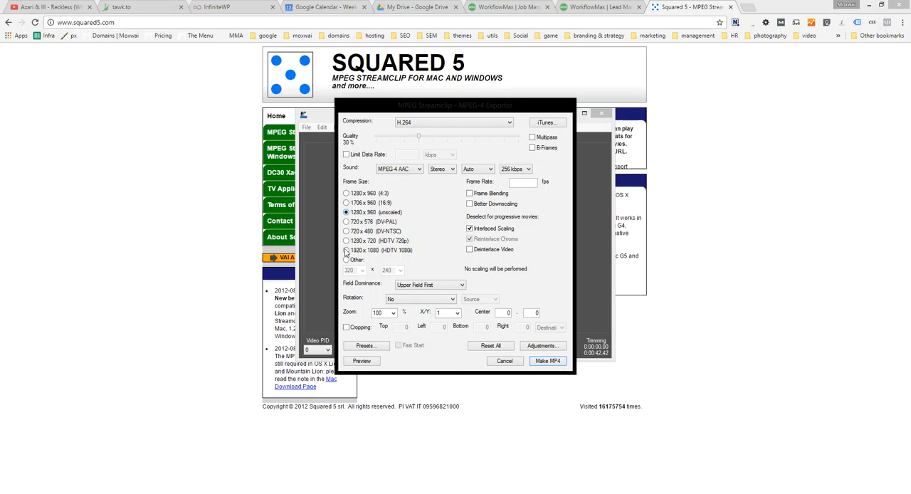
{"action": "left_click", "coordinate": [346, 240]}
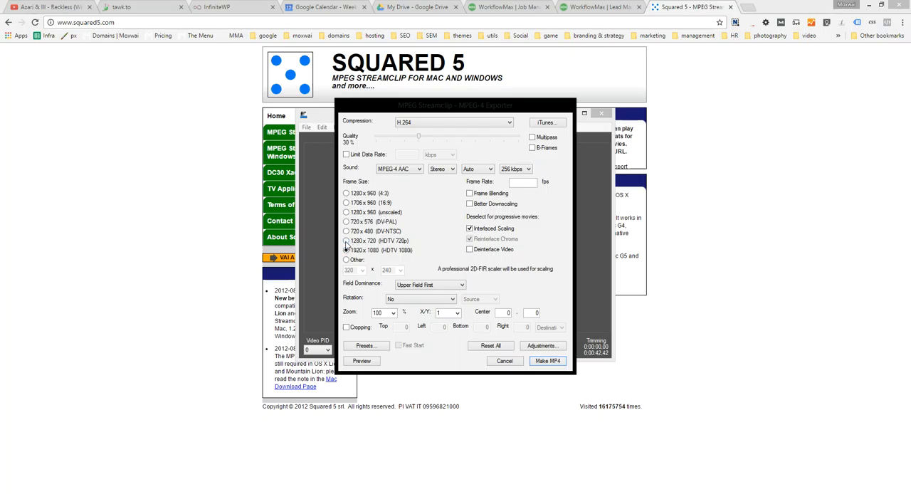
{"action": "left_click", "coordinate": [346, 240]}
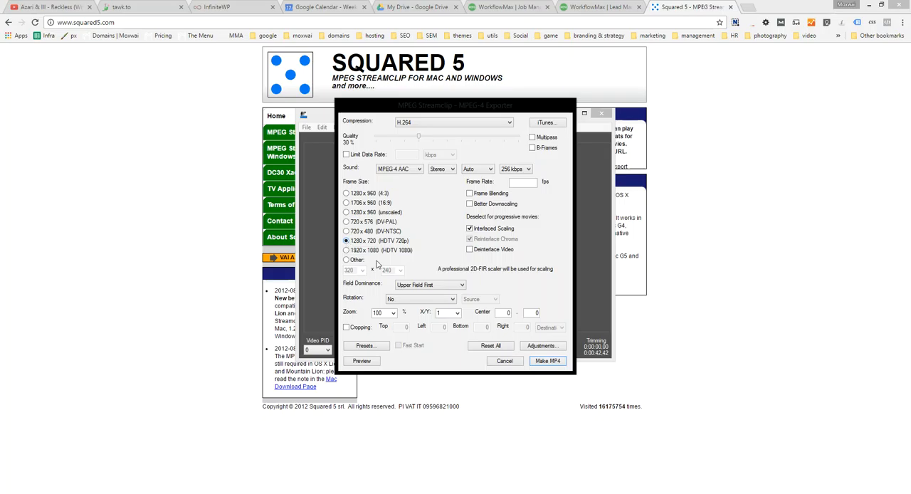
{"action": "mouse_move", "coordinate": [435, 242]}
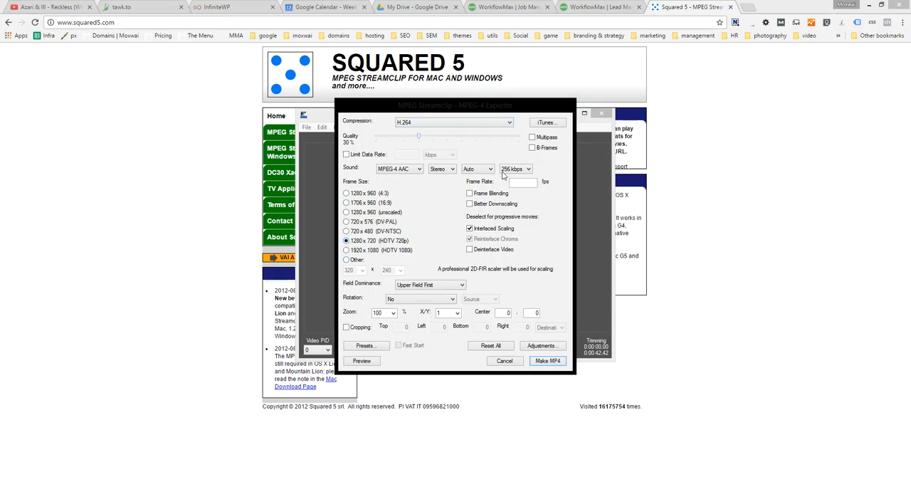
{"action": "left_click", "coordinate": [526, 168]}
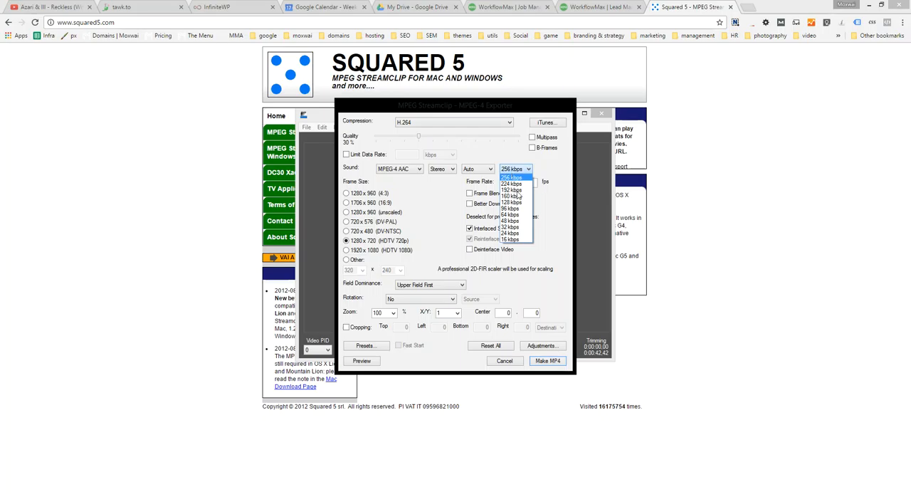
{"action": "left_click", "coordinate": [510, 221]}
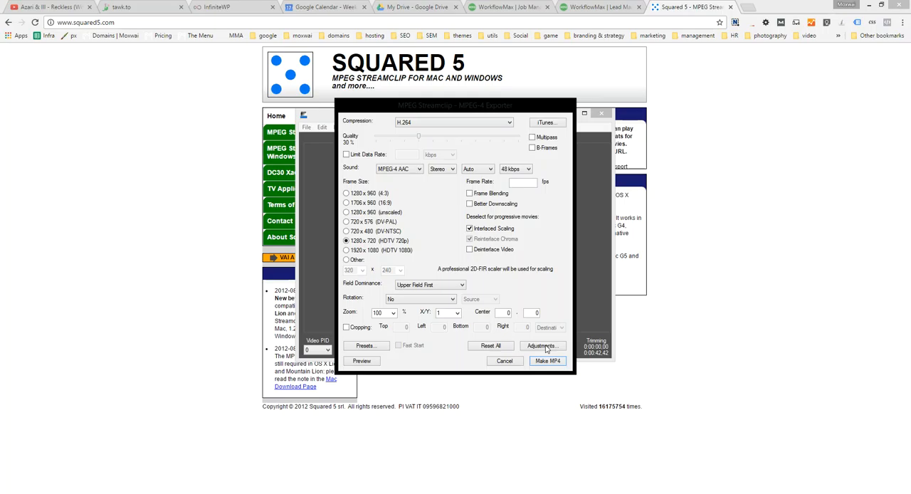
{"action": "left_click", "coordinate": [546, 361]}
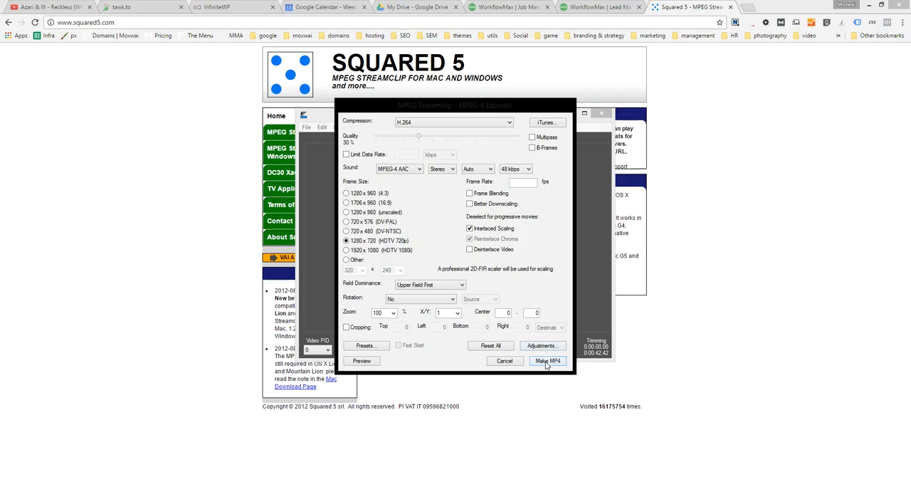
Save the export as GOPR0072-compressed.mp4 in the heliboarding folder and begin encoding.
{"action": "left_click", "coordinate": [550, 362]}
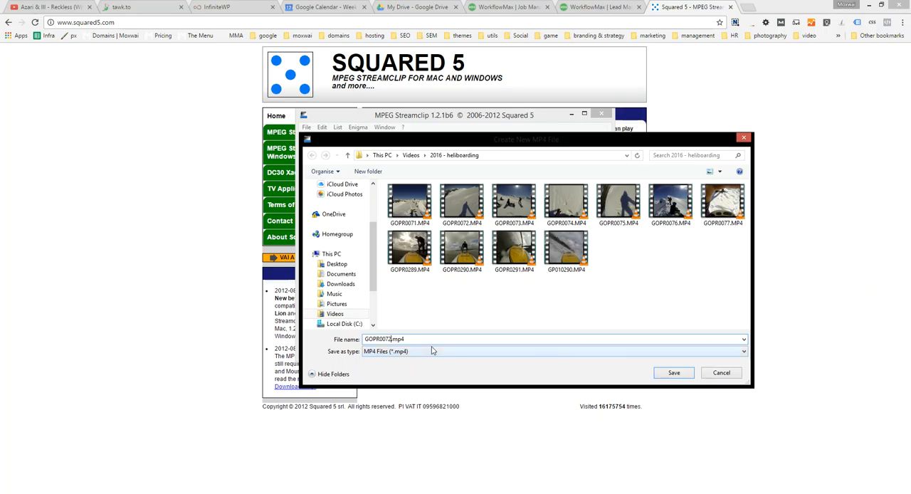
{"action": "type", "text": "-compressed"}
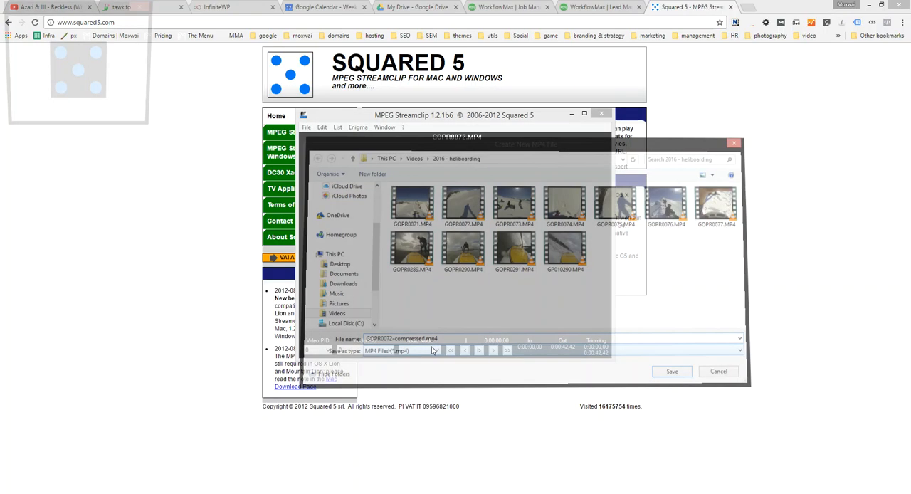
{"action": "left_click", "coordinate": [671, 370]}
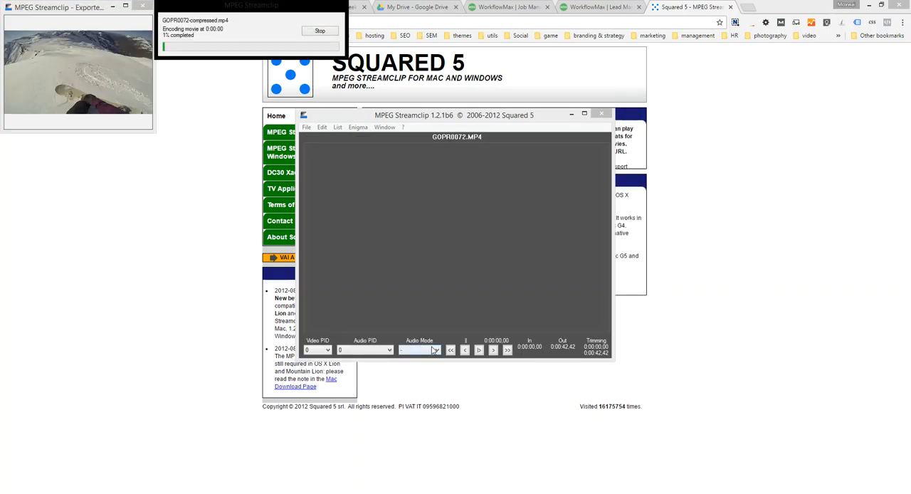